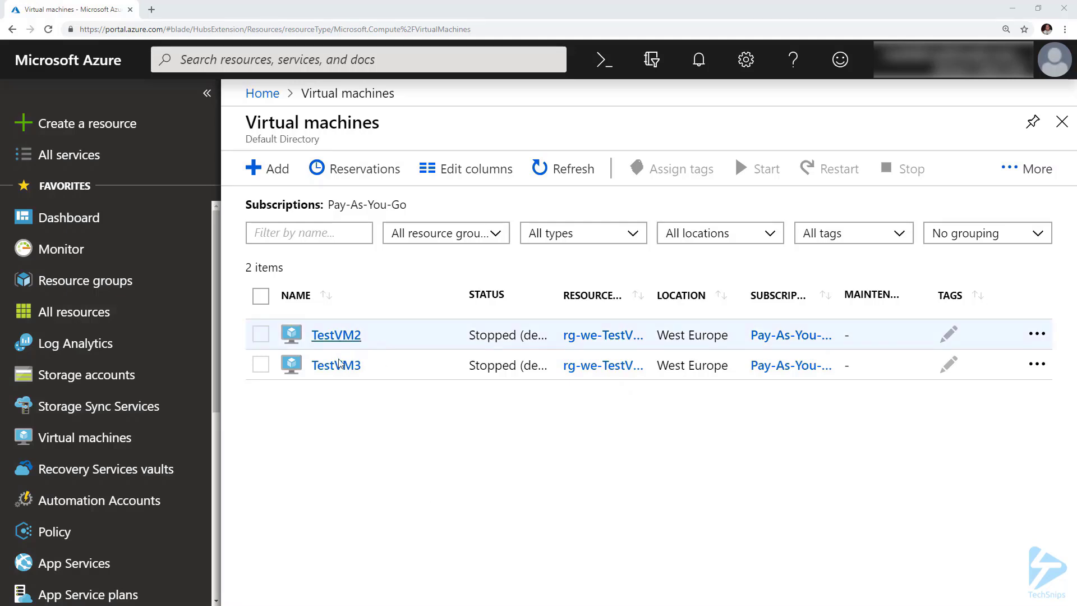
Step: Show the Locks blade of the TestVM3 virtual machine
click(336, 364)
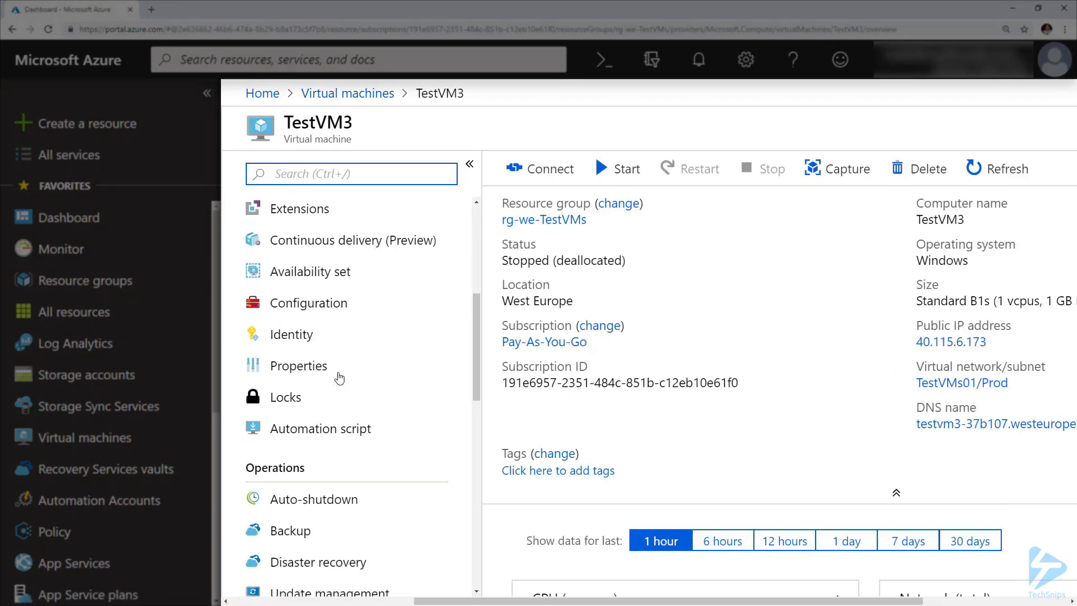
click(284, 396)
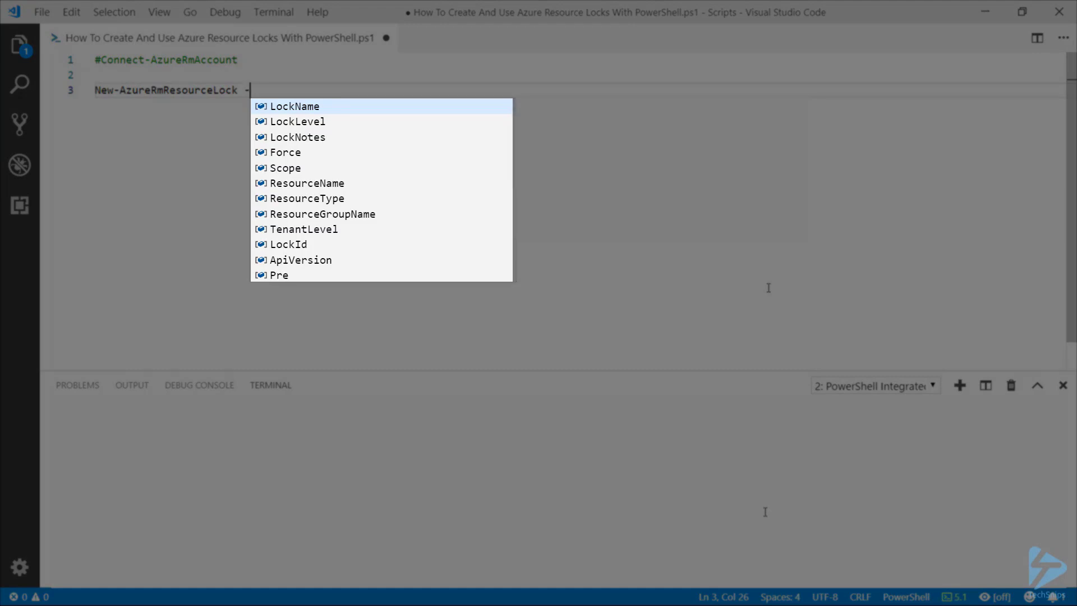
mouse_move(307, 183)
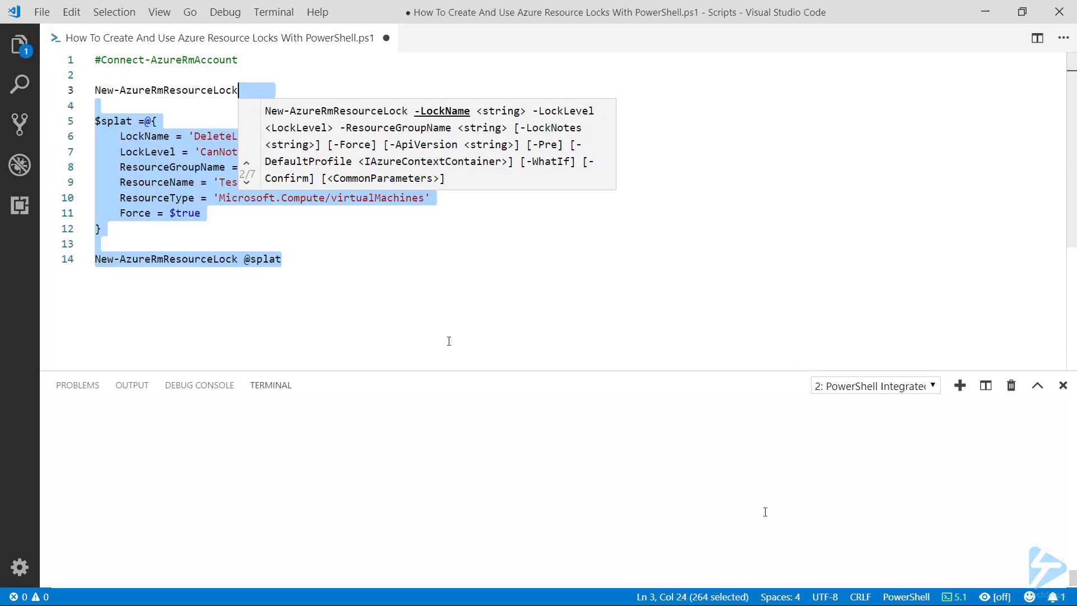
Step: Select and run the $splat / New-AzureRmResourceLock code creating the CanNotDelete DeleteLock on TestVM3
click(302, 259)
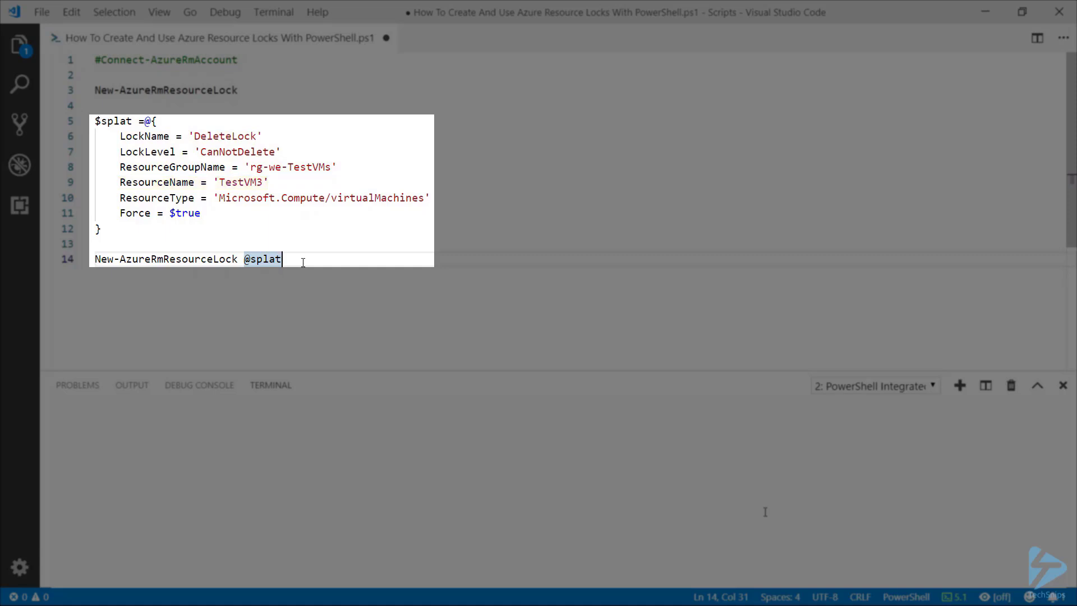
triple_click(164, 259)
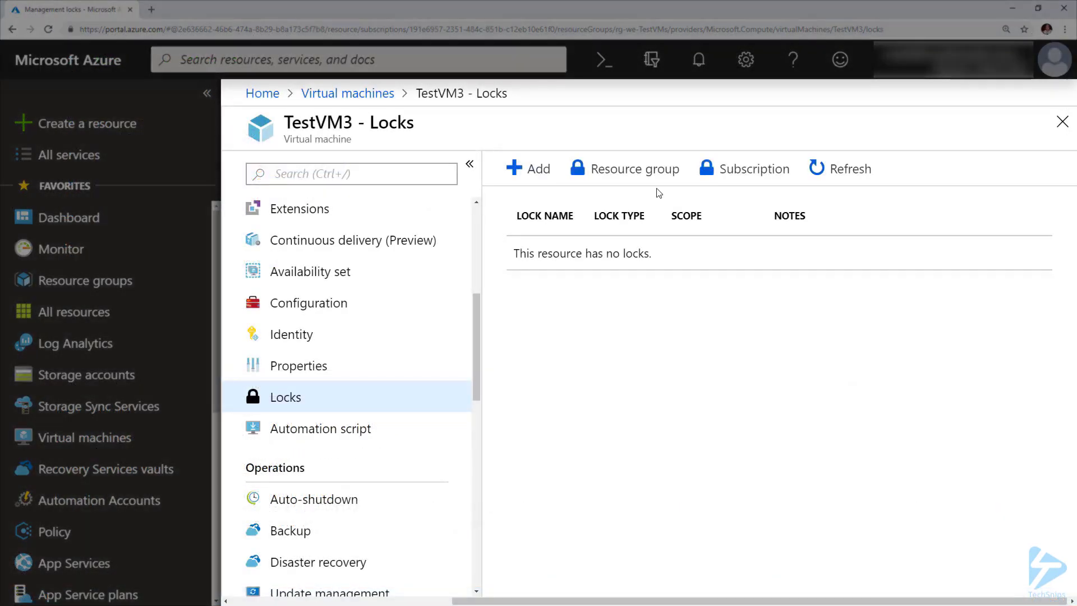
Step: Refresh TestVM3's lock list so the new DeleteLock appears and select it
click(840, 169)
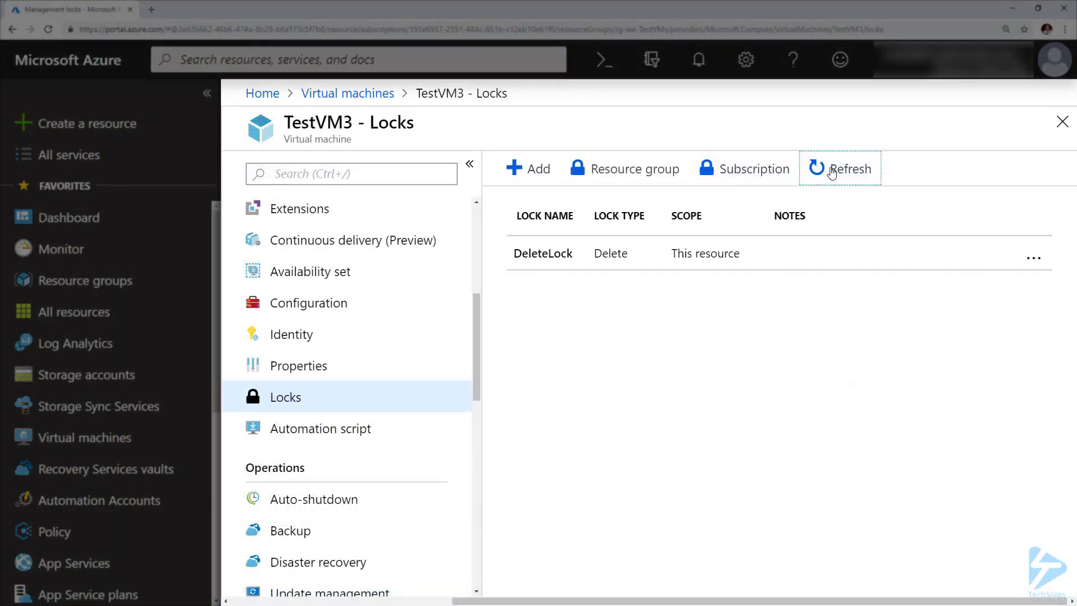
click(542, 252)
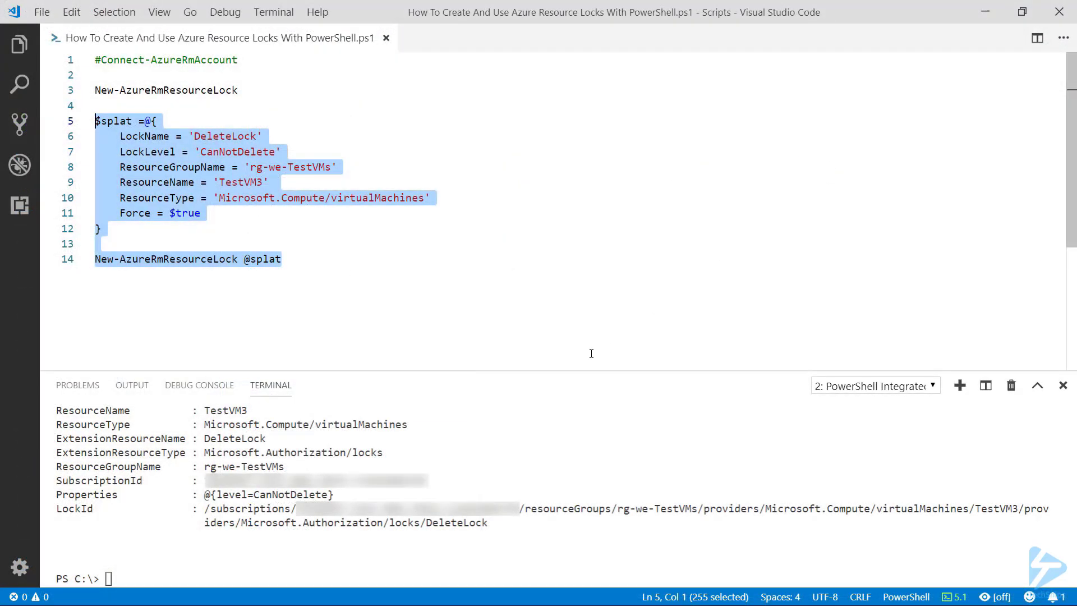
Step: Add and run Get-AzureRmResourceLock | Select-Object Name, ResourceName, Properties to list the locks
text(Get-AzureRmResourceLock | Select-Object Name, ResourceName, Properties)
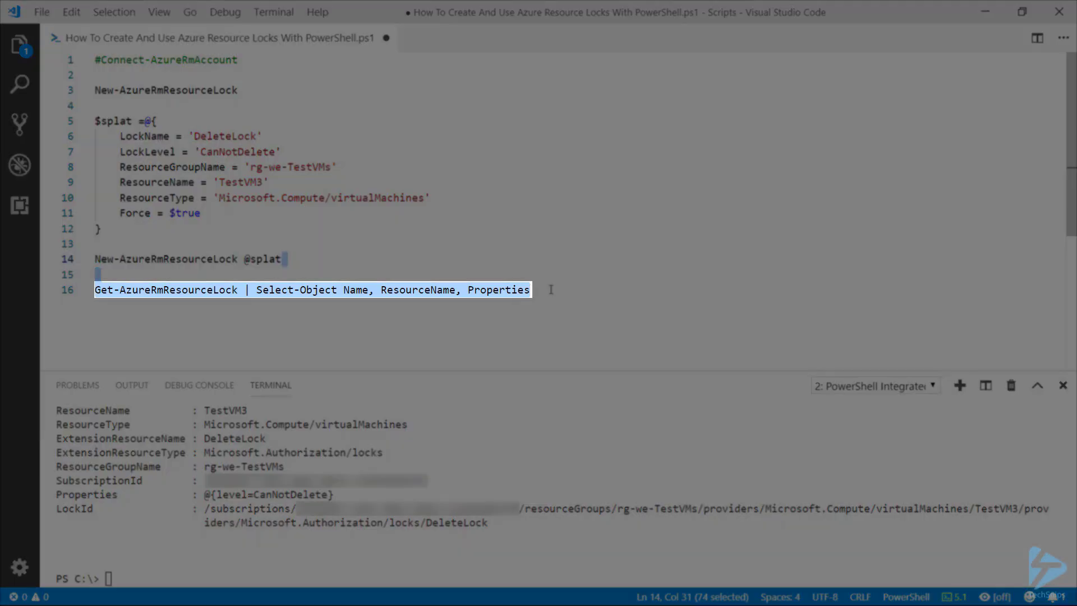
click(531, 290)
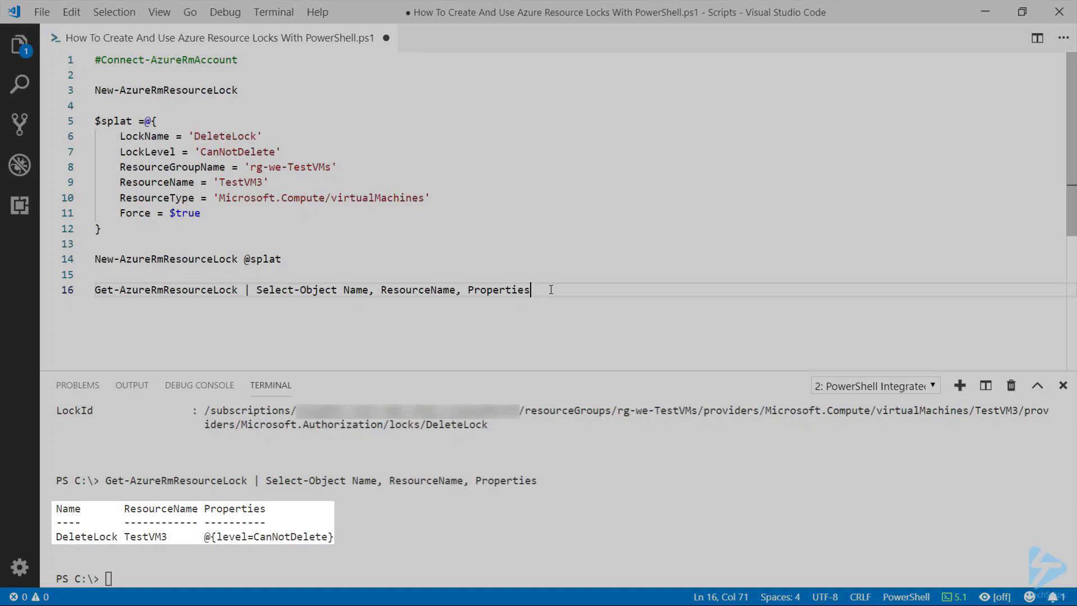
Step: Add and run the Out-GridView -PassThru | Remove-AzureRmResourceLock -Force pipeline, removing DeleteLock
text(Get-AzureRmResourceLock | Out-GridView -PassThru | Remove-AzureRmResourceLock -Force)
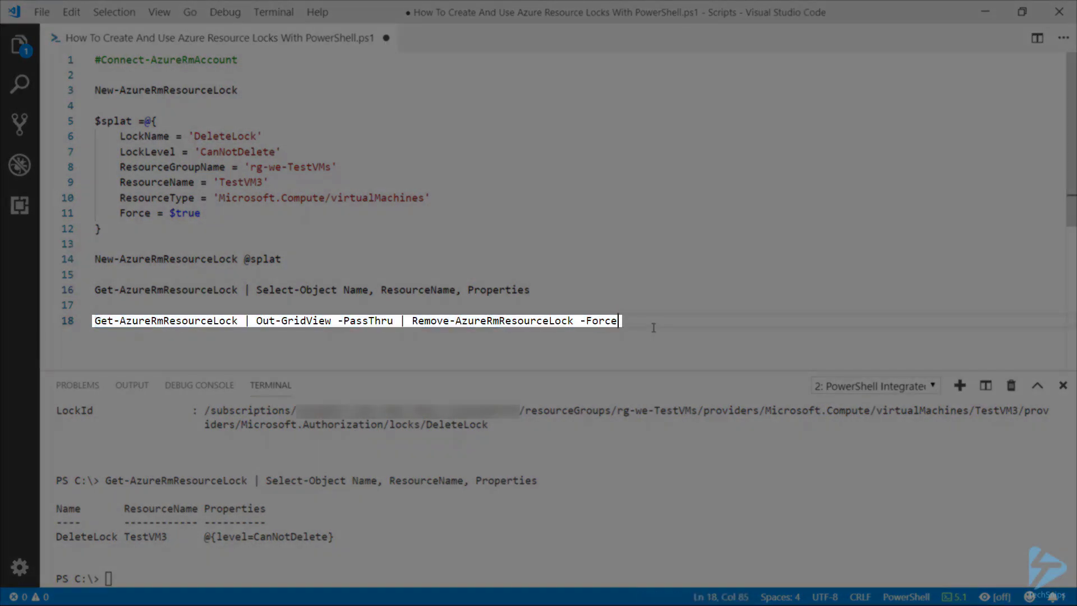
double_click(598, 319)
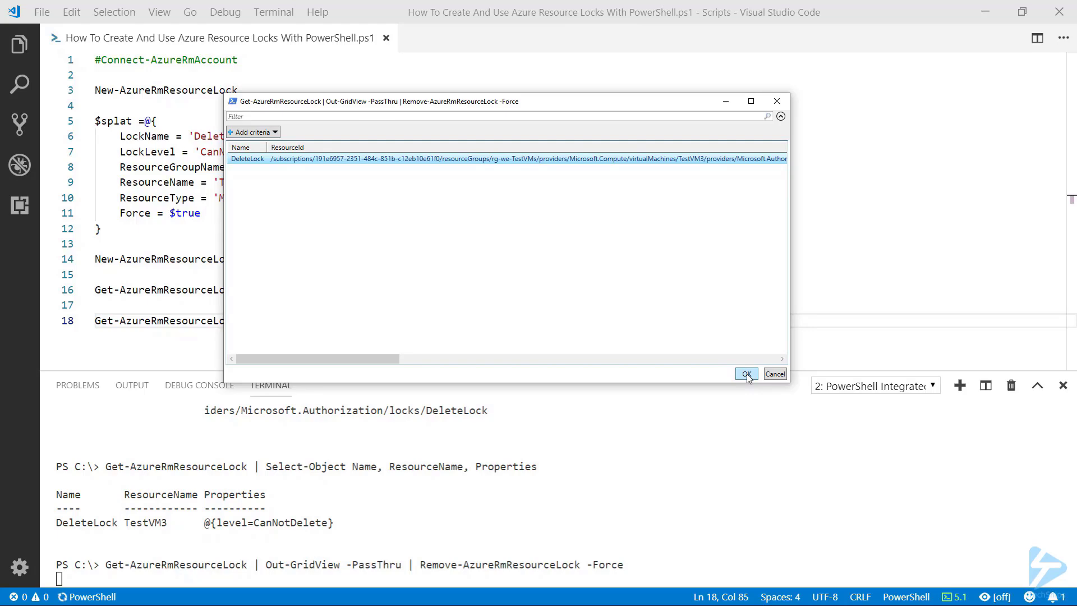
click(745, 374)
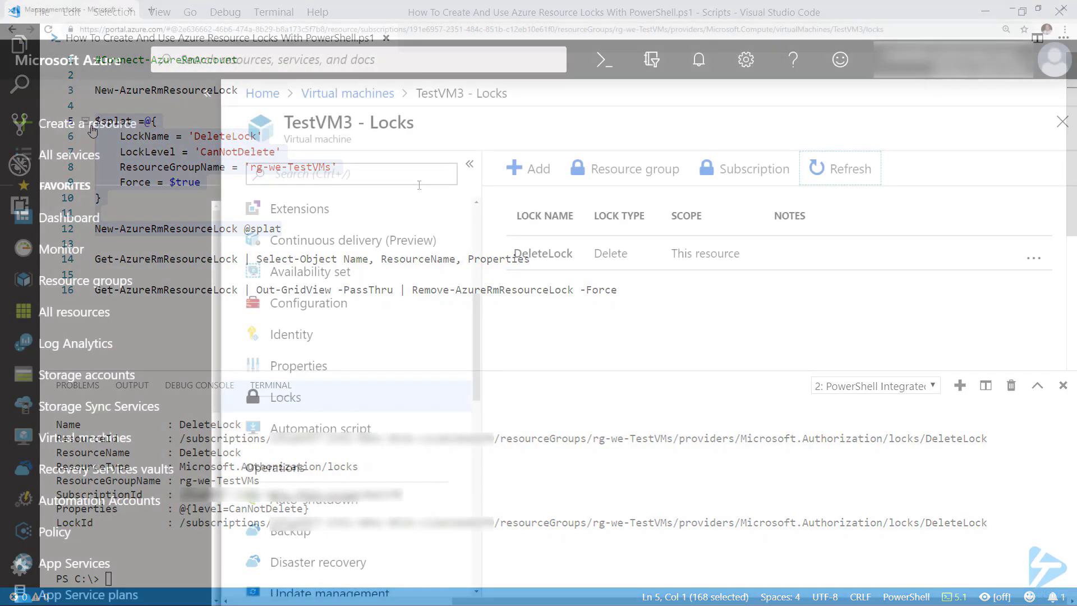
Step: Refresh TestVM3's locks to see the inherited DeleteLock, then go to the rg-we-TestVMs resource group
click(850, 168)
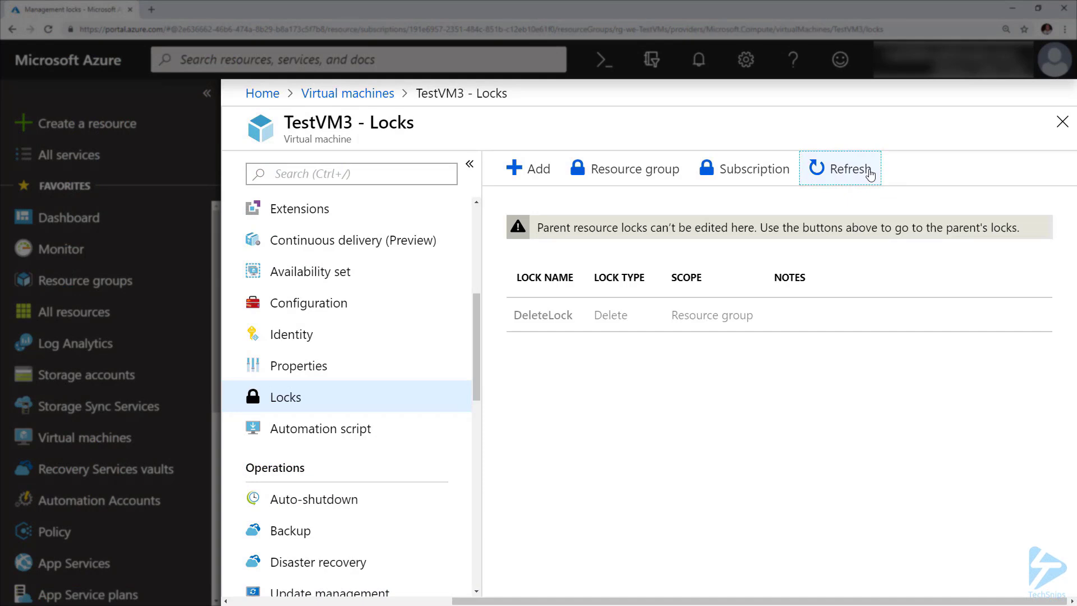
click(851, 168)
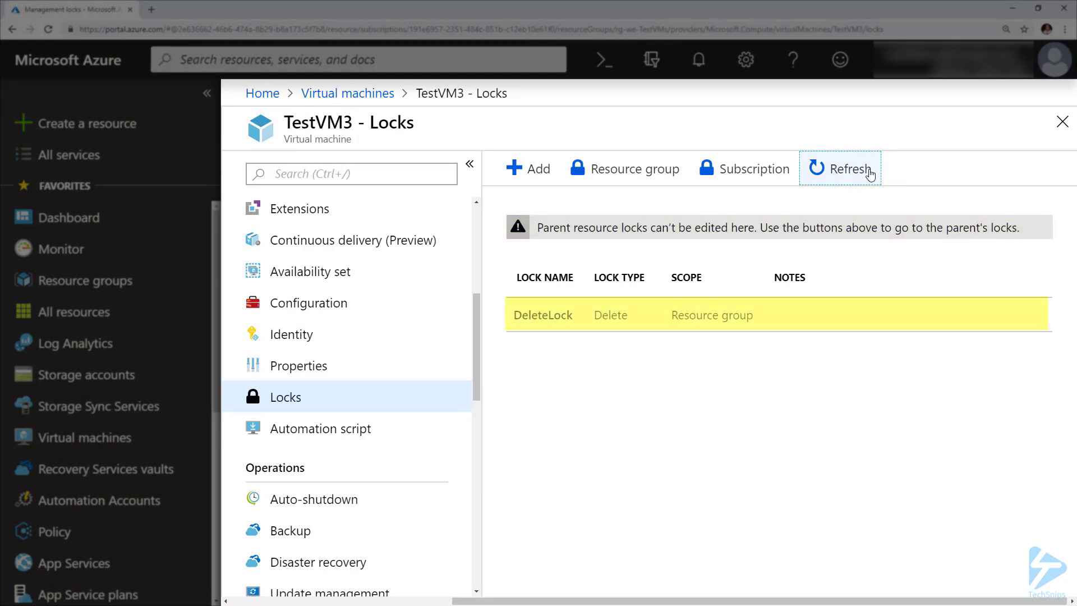
click(849, 168)
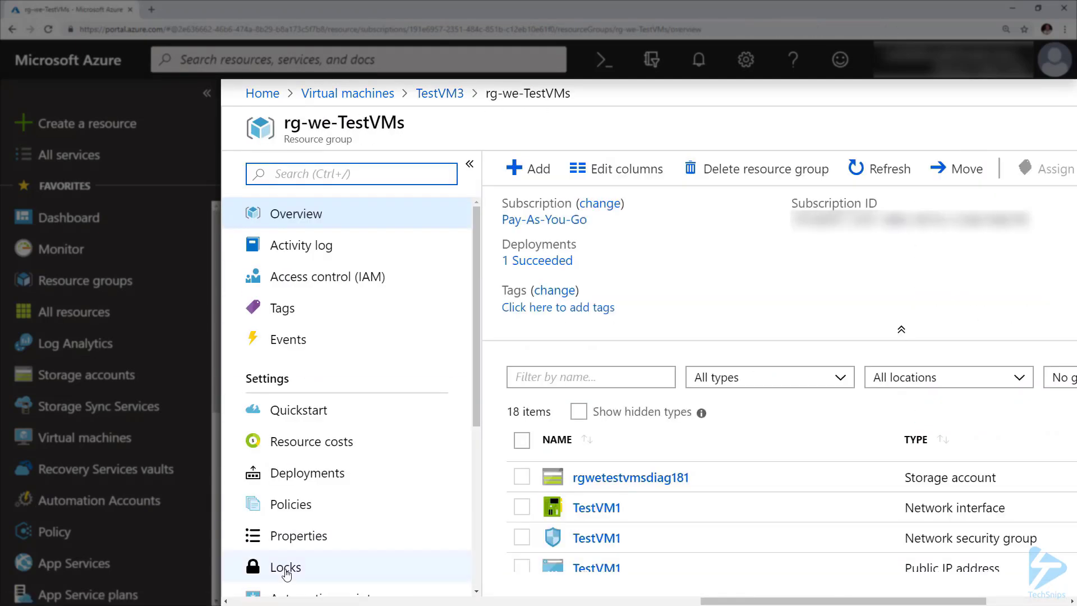
Step: Show rg-we-TestVMs's locks and the actions menu for its DeleteLock entry
click(285, 566)
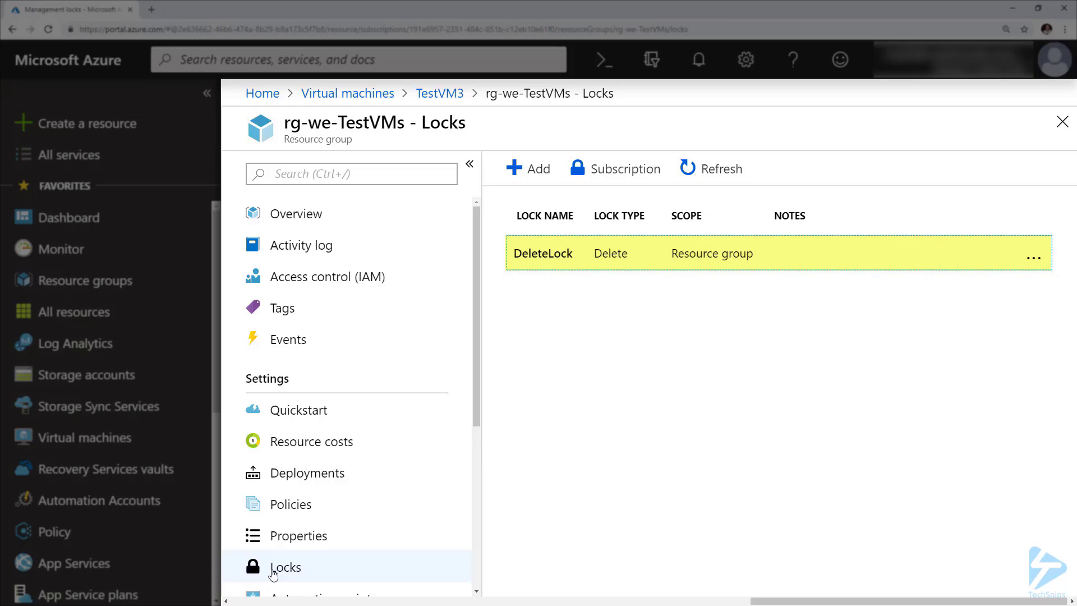
click(1032, 258)
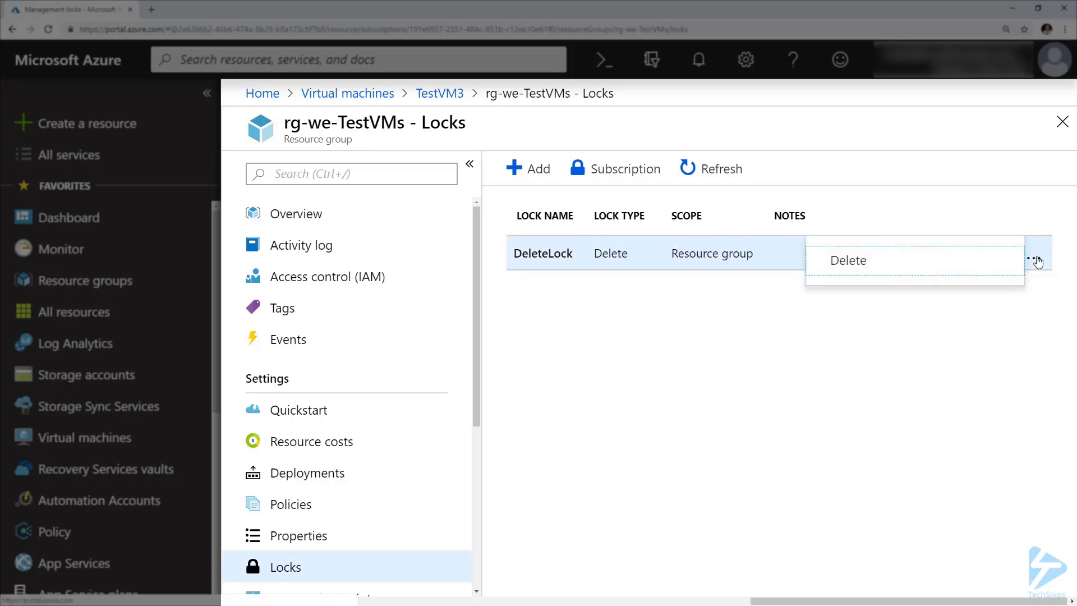
click(848, 260)
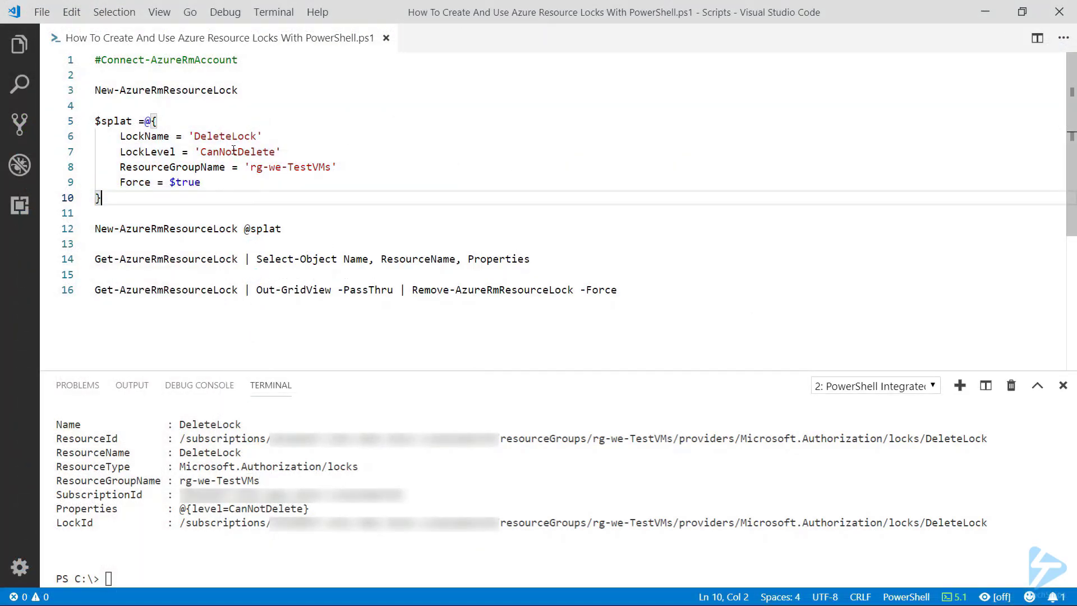
Step: Replace the LockLevel value CanNotDelete with ReadOnly in the splat hashtable
double_click(237, 151)
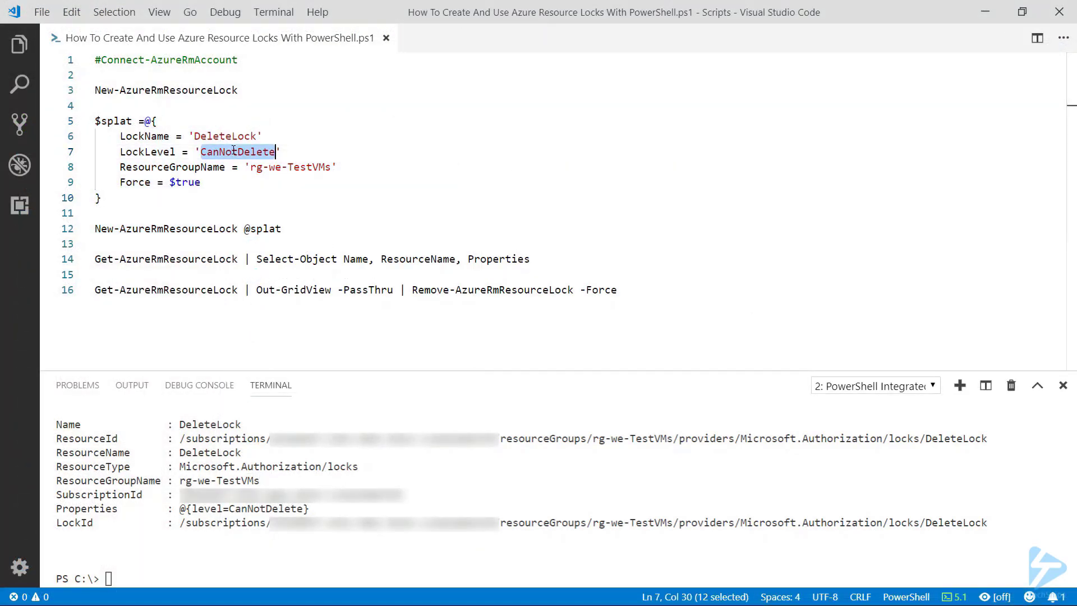
text(ReadOnly)
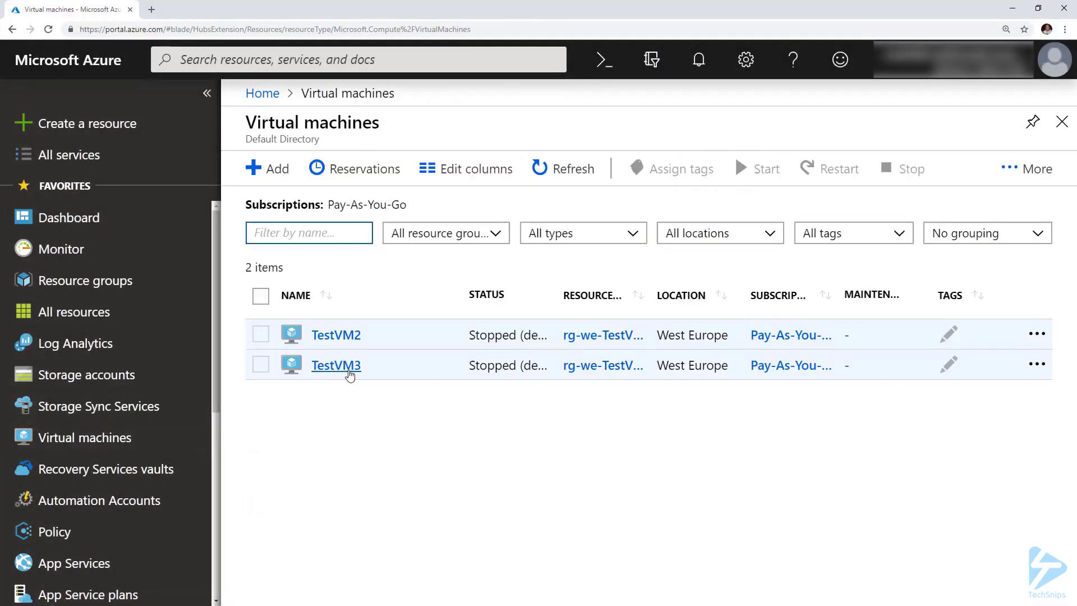
Step: Resize TestVM3 to Standard B1s, which fails because rg-we-TestVMs is locked
click(336, 365)
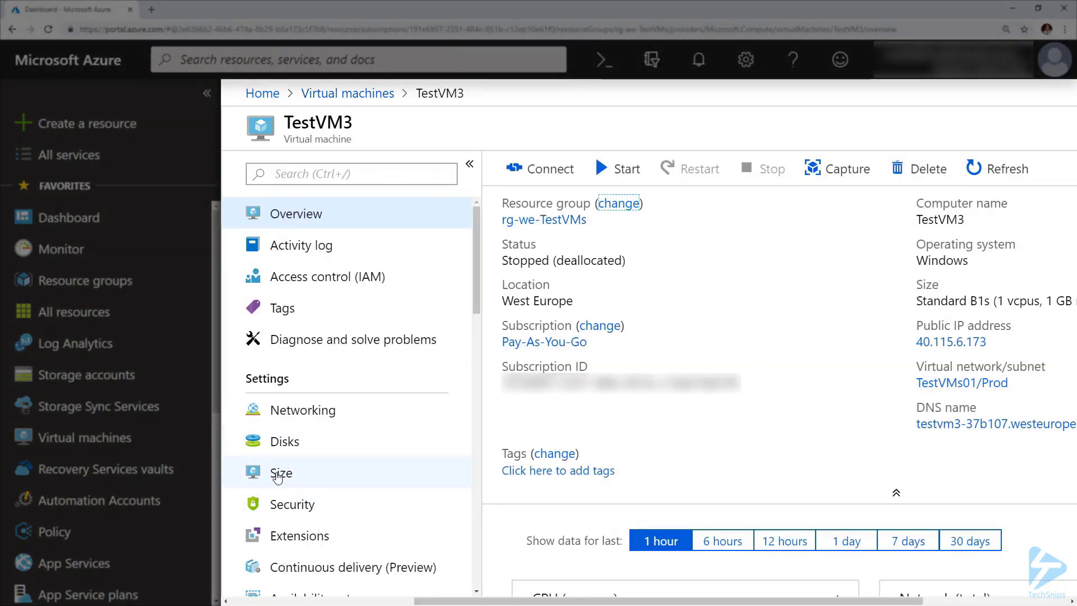
click(545, 546)
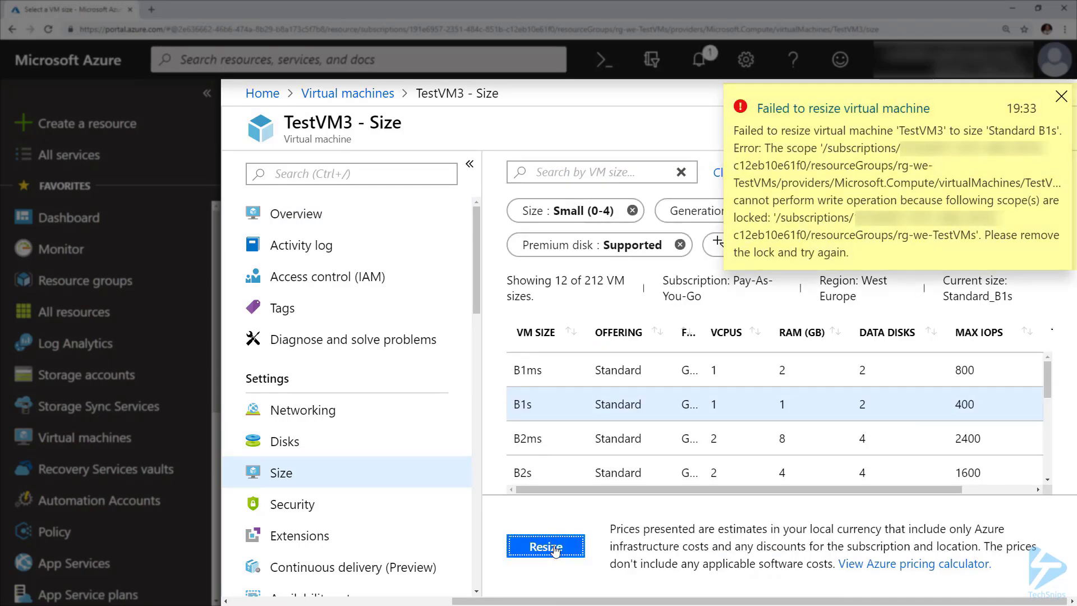
click(1059, 95)
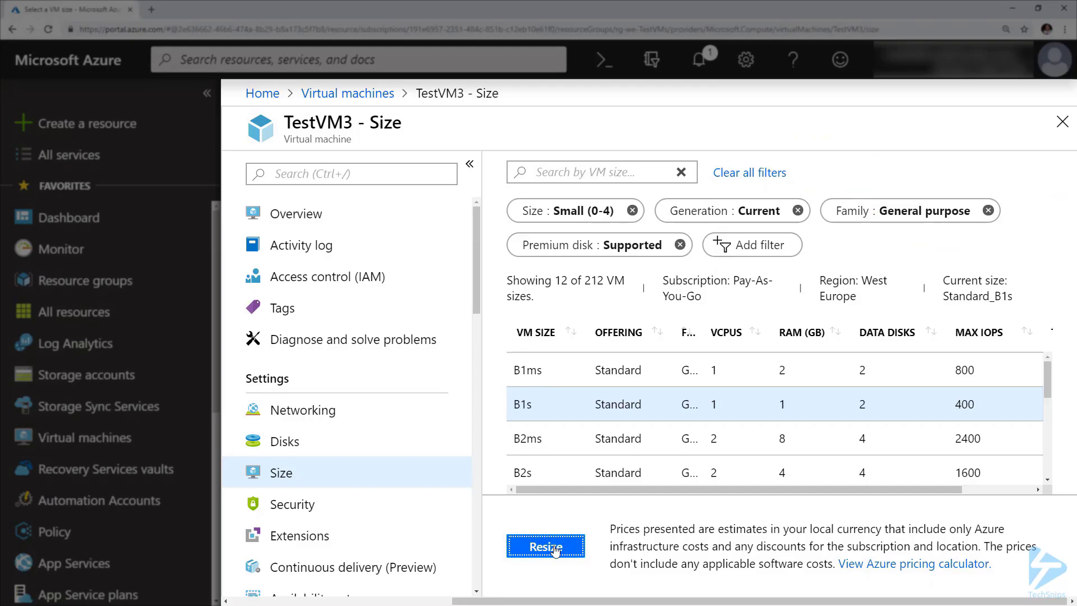